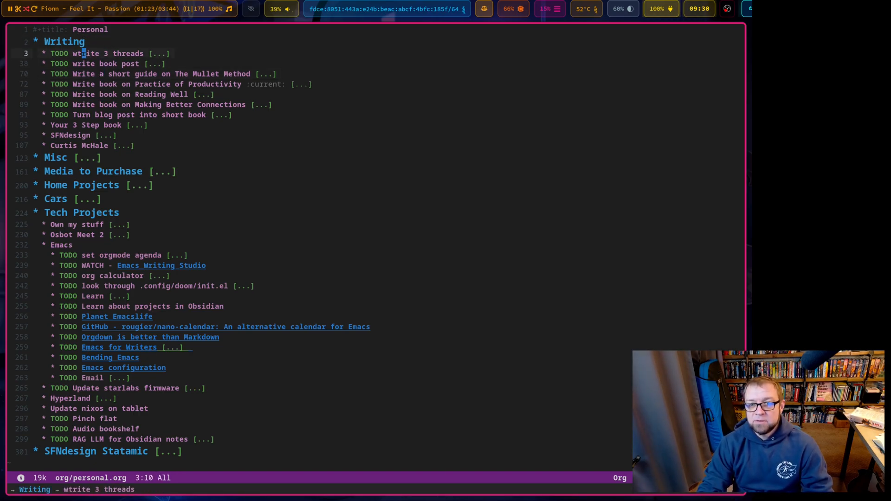
Correct the typed input before bringing up the recent Org files list.
{"action": "key", "text": "BackSpace"}
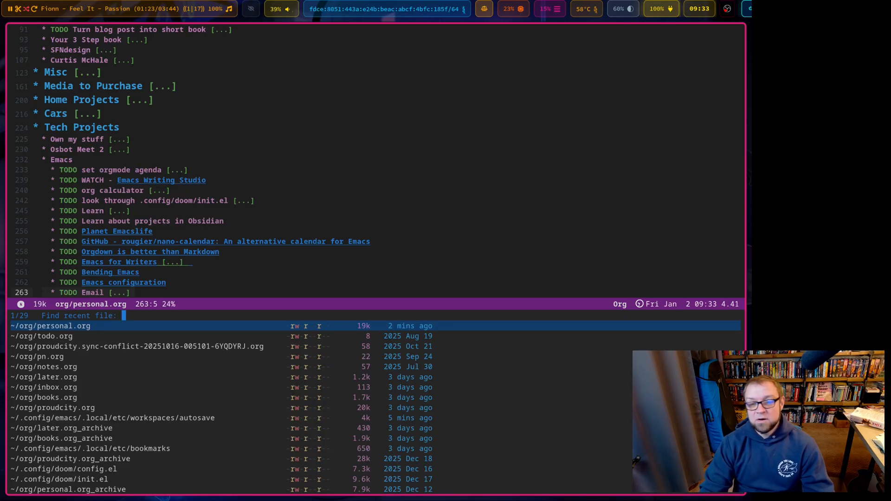
{"action": "type", "text": "proud"}
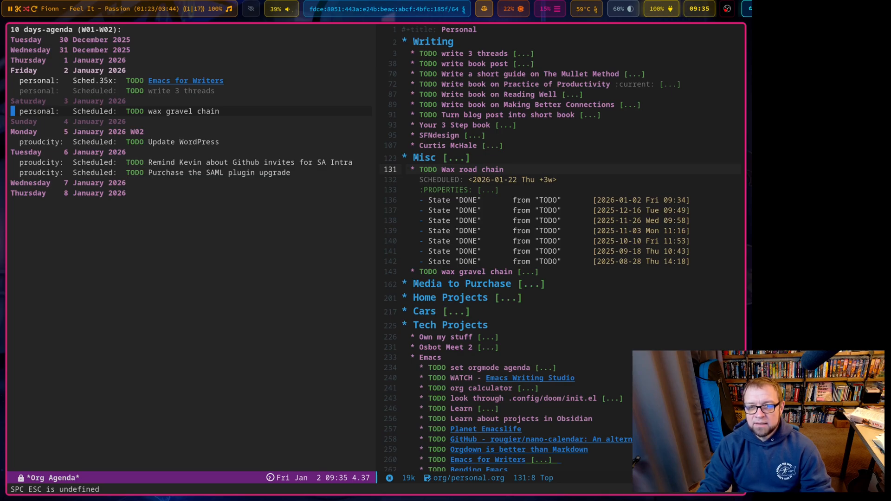
Begin refiling the Fever tree spicy ginger beer task from inbox.org.
{"action": "key", "text": "t"}
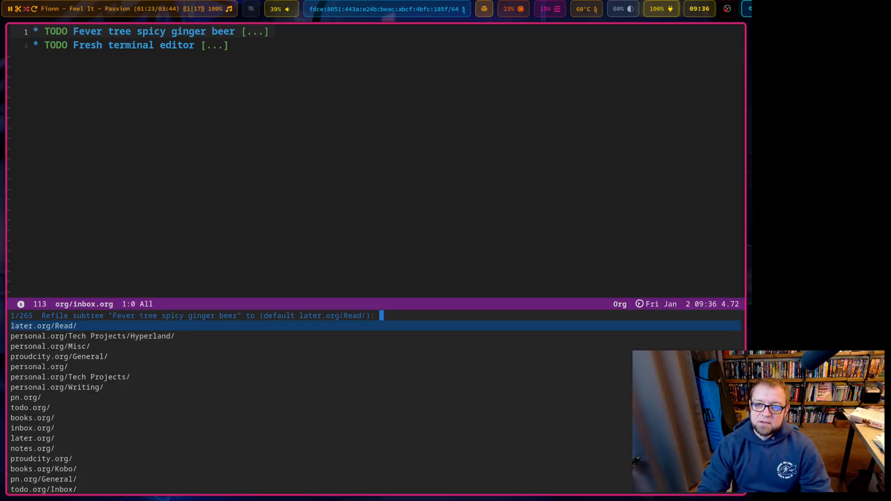
Refile the Fever tree spicy ginger beer task into personal.org.
{"action": "type", "text": "preso"}
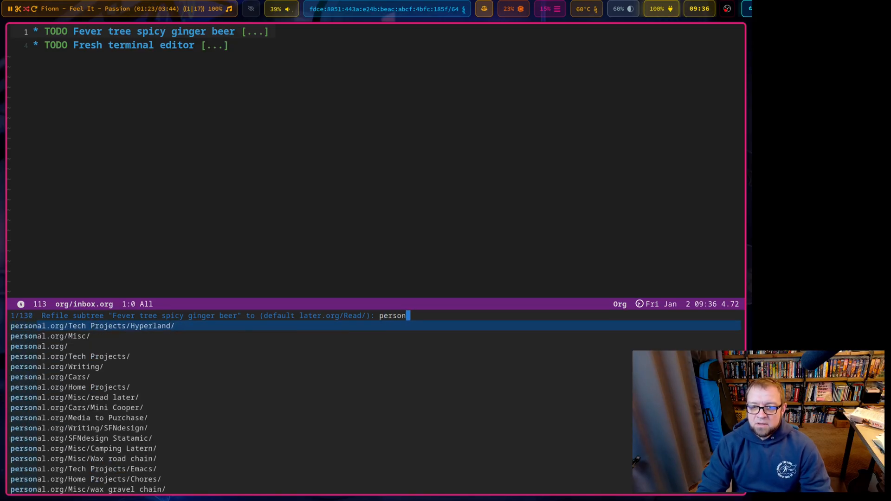
{"action": "key", "text": "Down"}
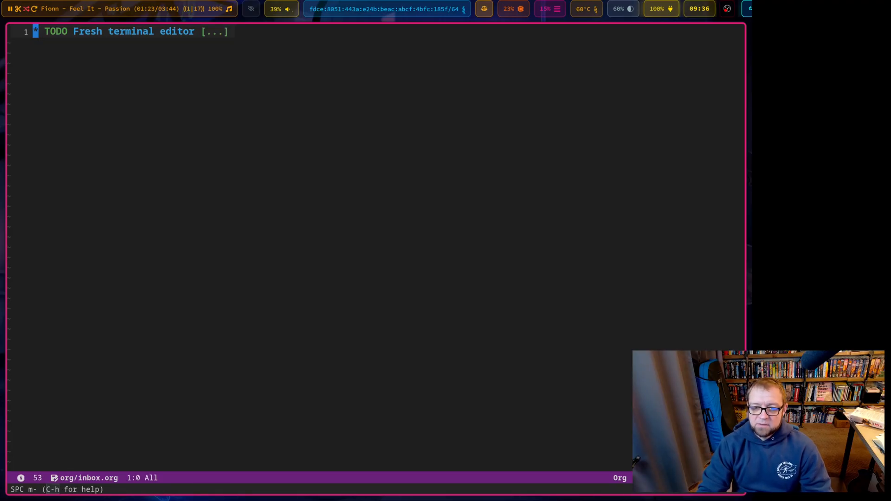
Refile the Fresh terminal editor task into personal.org/Writing/Curtis McHale.
{"action": "key", "text": "C-c C-w"}
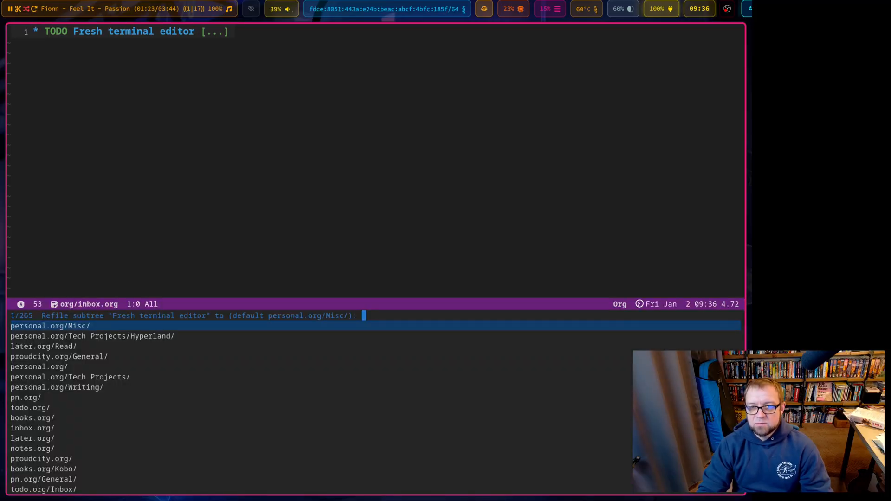
{"action": "type", "text": "writ"}
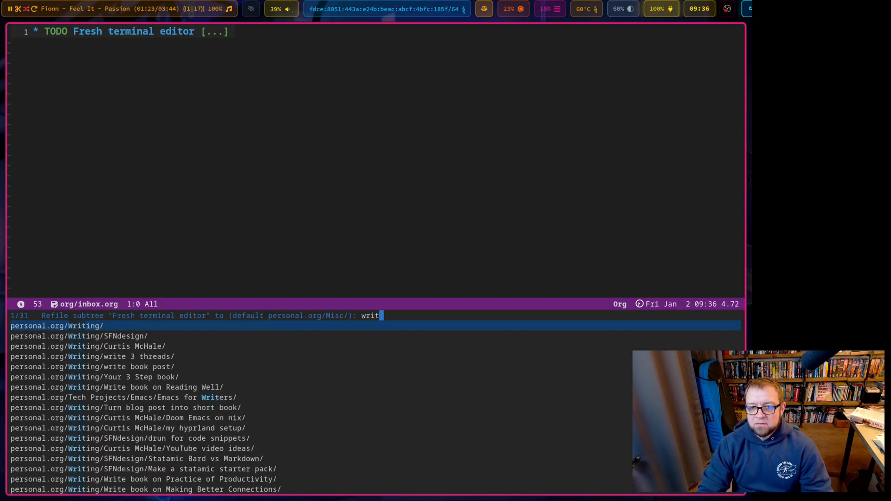
{"action": "key", "text": "down"}
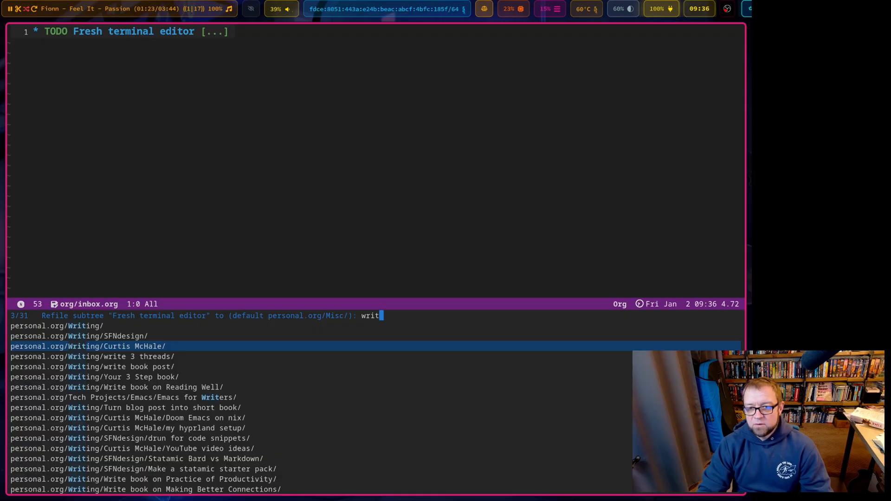
{"action": "key", "text": "Return"}
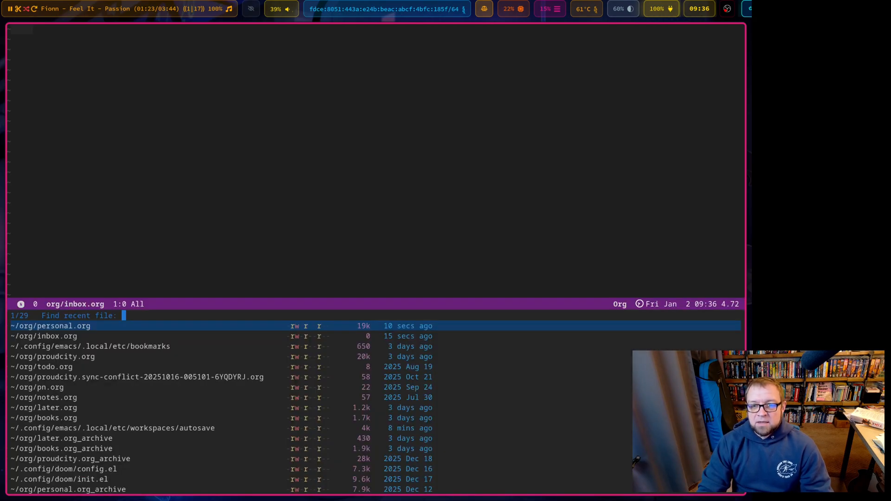
Open ~/org/books.org from the recent files by filtering on 'book'.
{"action": "type", "text": "book"}
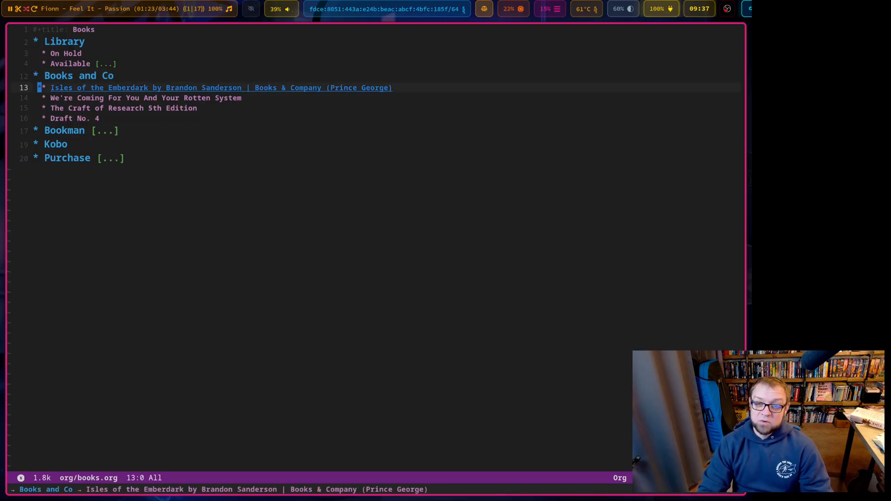
Switch to ~/org/later.org with its Read links and collapsed Watch heading.
{"action": "key", "text": "down"}
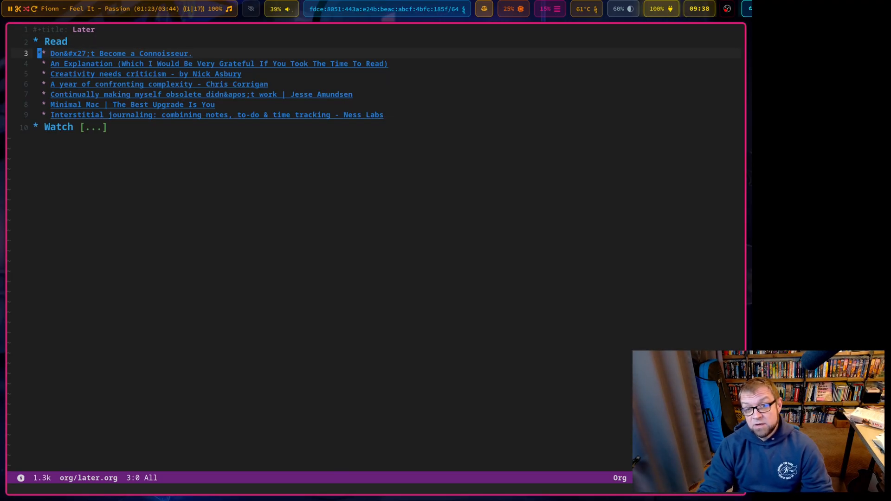
Move down through the Read links to the Watch heading and reveal its Homeless dotfiles TODO.
{"action": "key", "text": "down"}
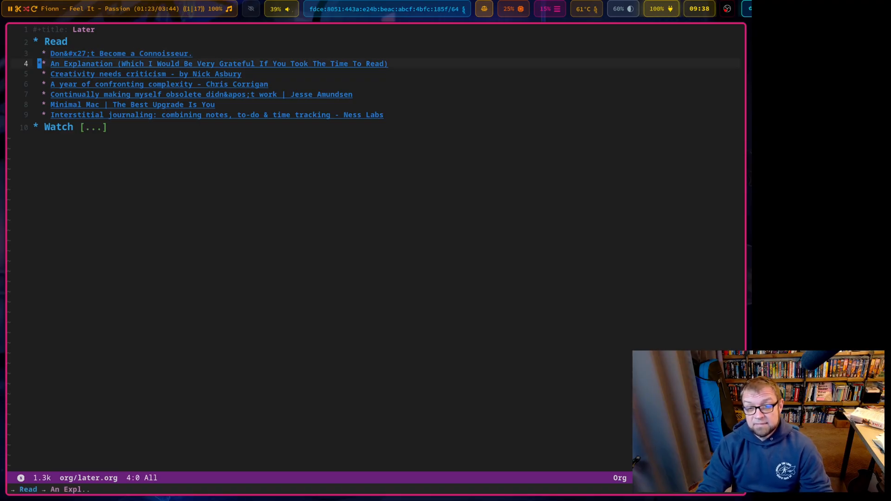
{"action": "key", "text": "Down"}
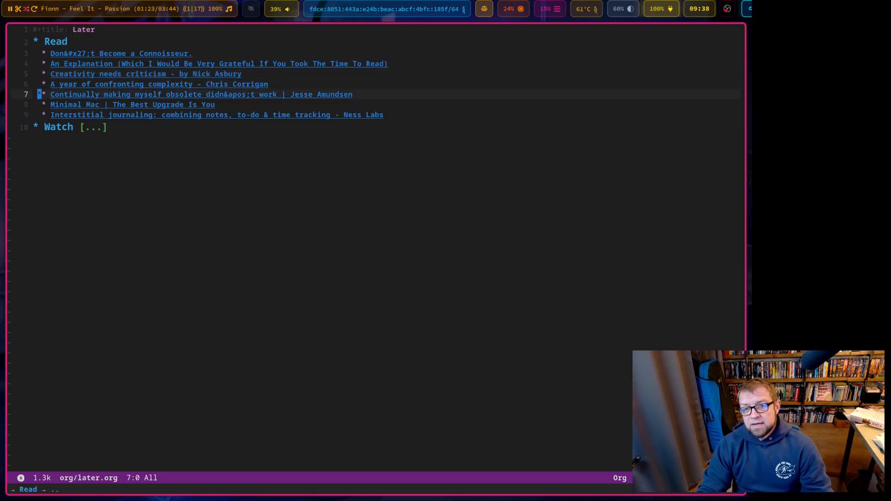
{"action": "key", "text": "down"}
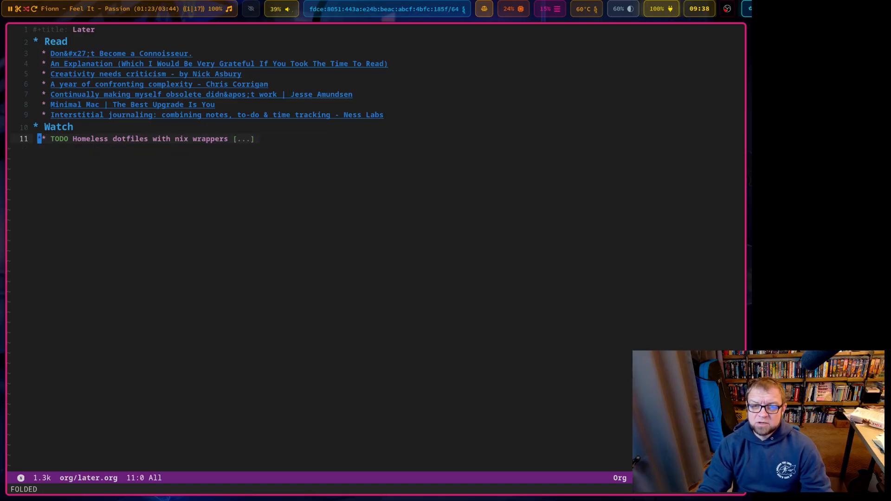
Start refiling Homeless dotfiles with nix wrappers, narrowing targets to headings matching 'nix'.
{"action": "key", "text": "SPC"}
{"action": "type", "text": "p"}
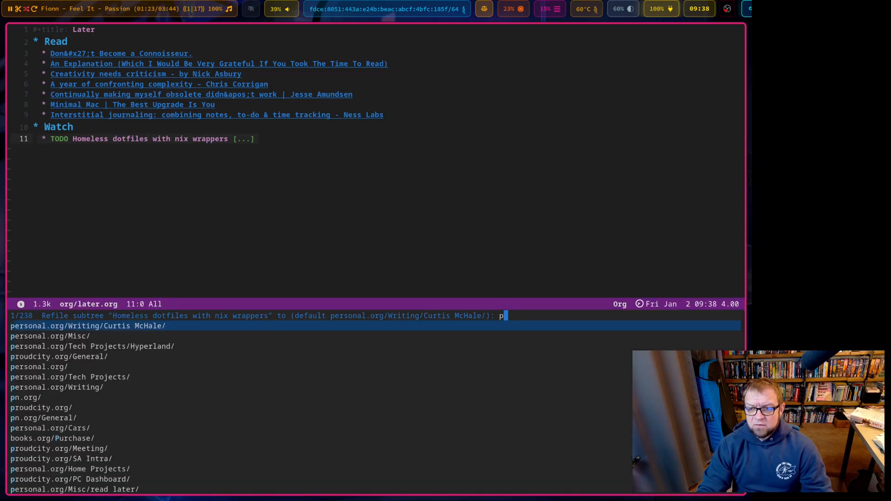
{"action": "type", "text": "ix"}
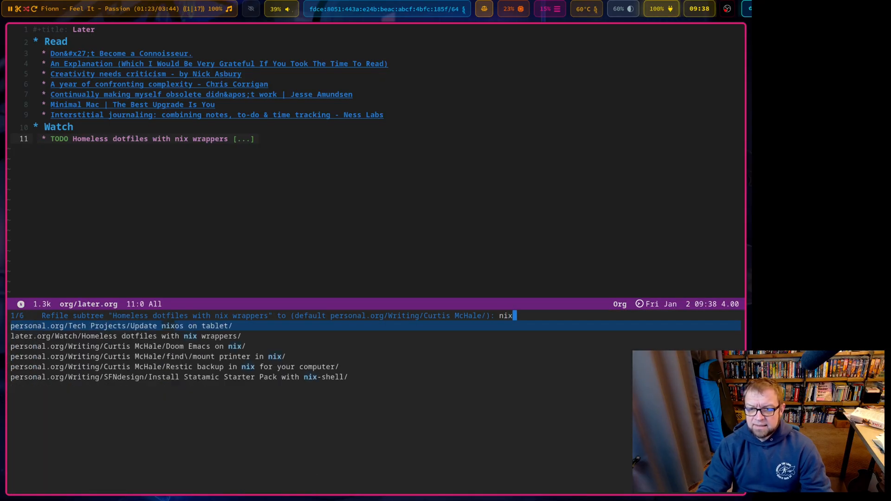